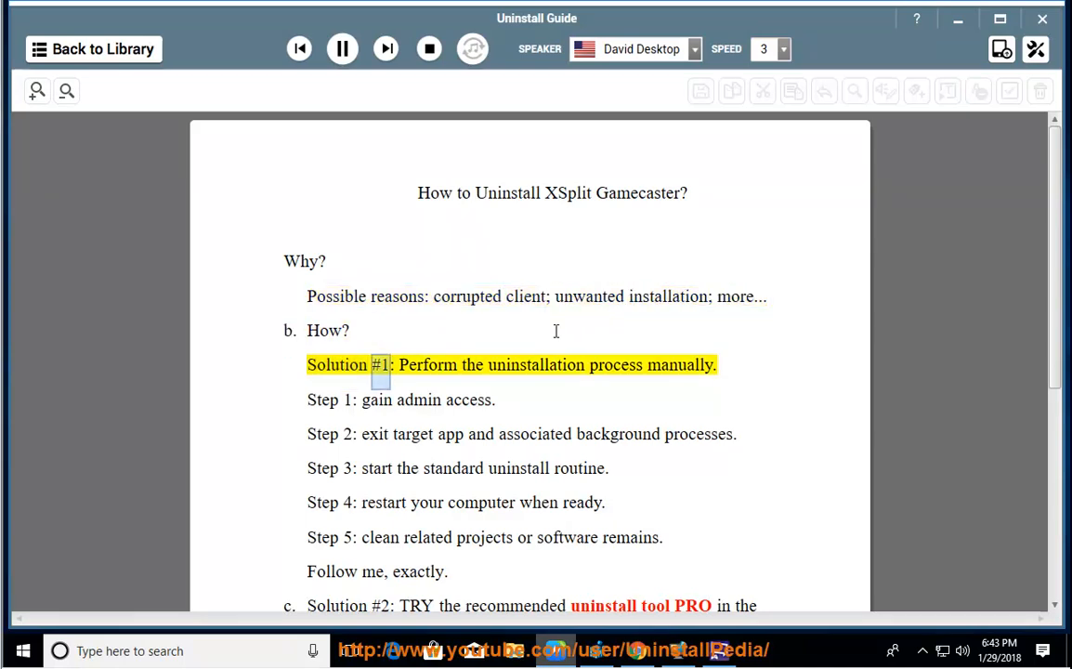
Keep the guide reading aloud from Solution #1 through to the Step 2 sentence on background processes
double_click(680, 364)
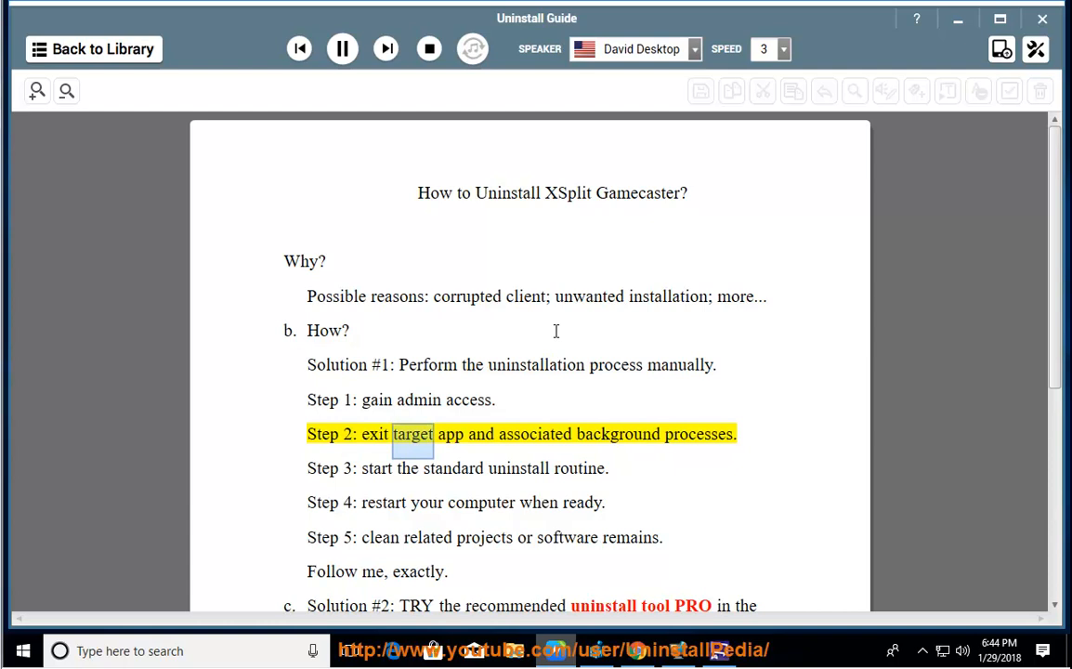
left_click(699, 434)
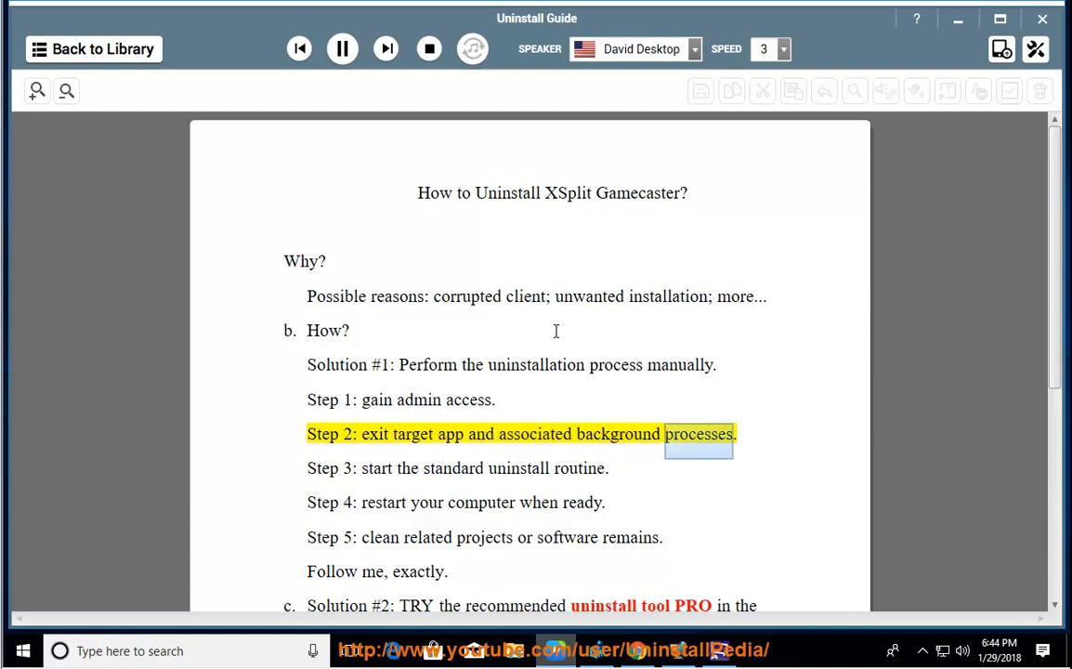